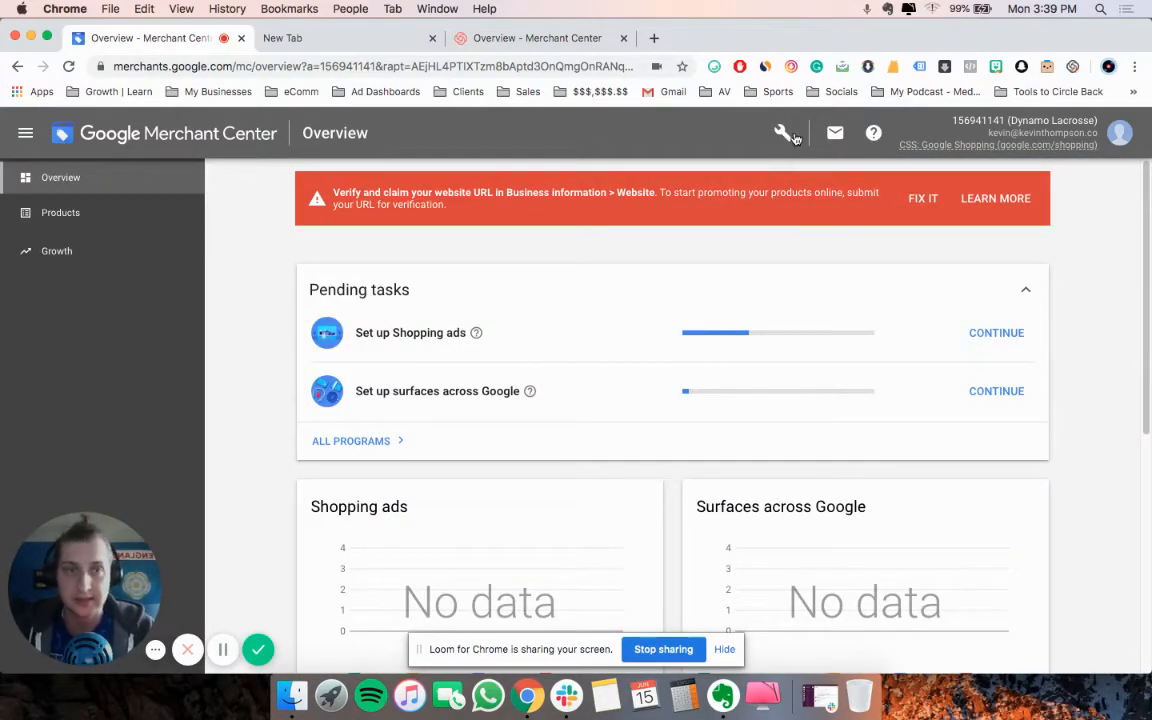
{"action": "mouse_move", "coordinate": [762, 143]}
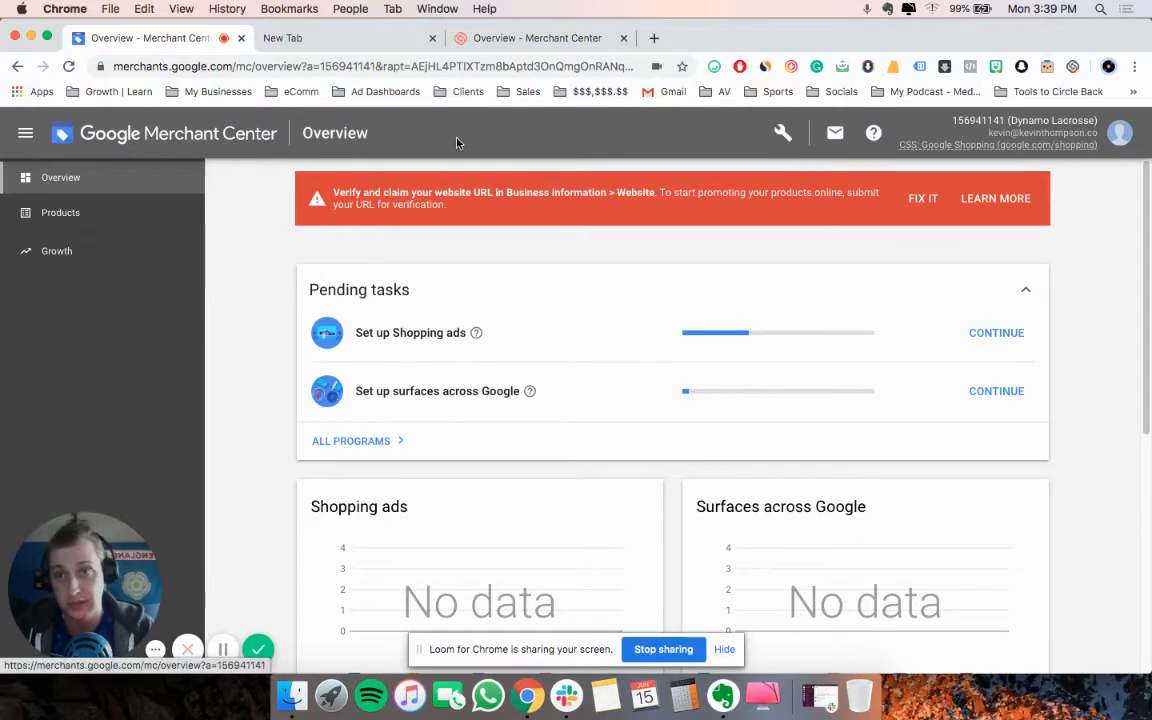
{"action": "mouse_move", "coordinate": [782, 132]}
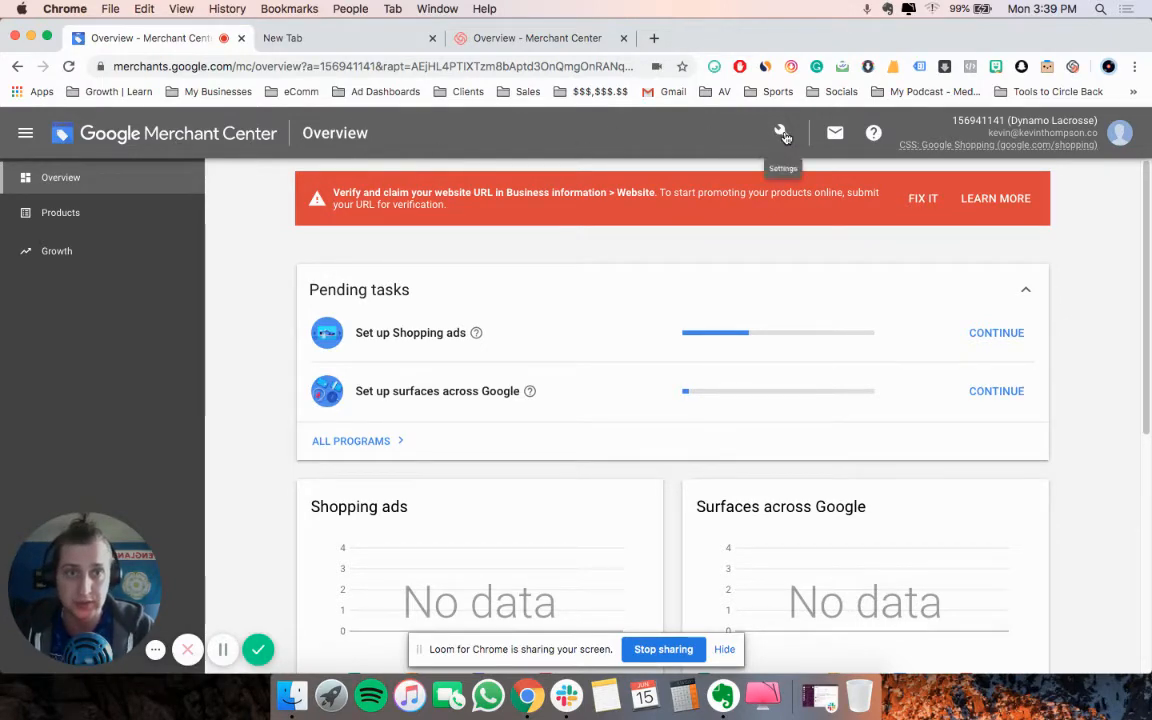
Open the wrench Tools and settings menu from the Overview page header
{"action": "left_click", "coordinate": [782, 132]}
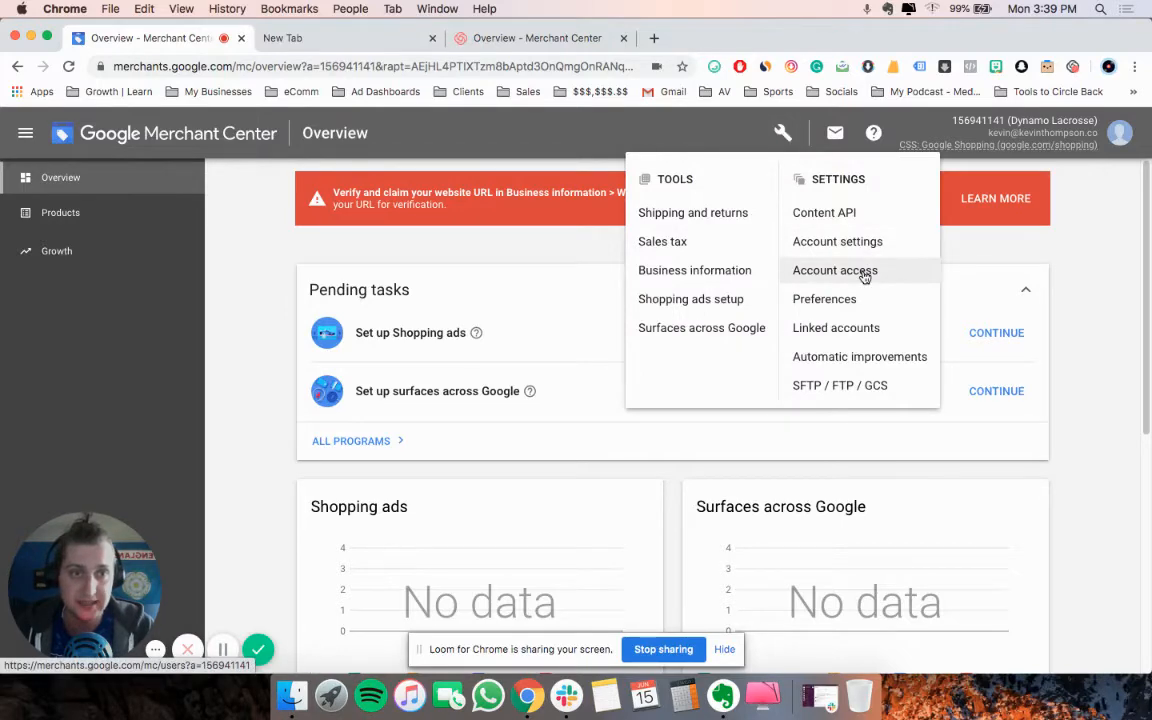
Open Account access, start adding a user, and enter the new user's email address
{"action": "left_click", "coordinate": [835, 270]}
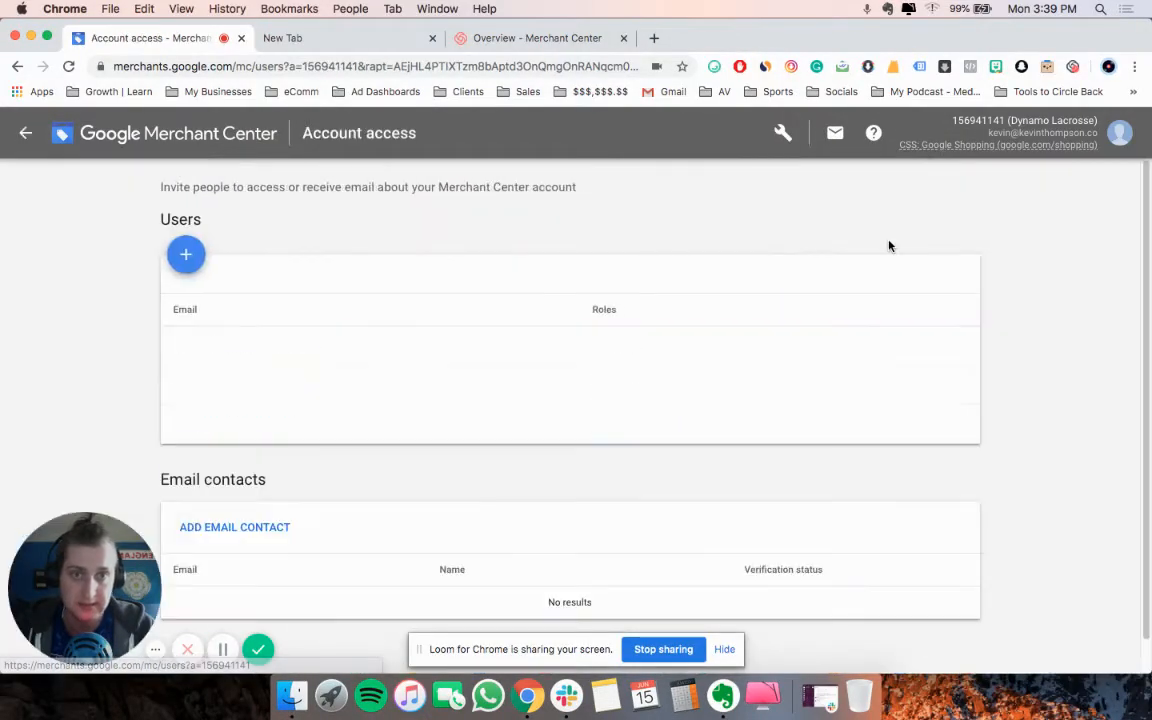
{"action": "left_click", "coordinate": [186, 254]}
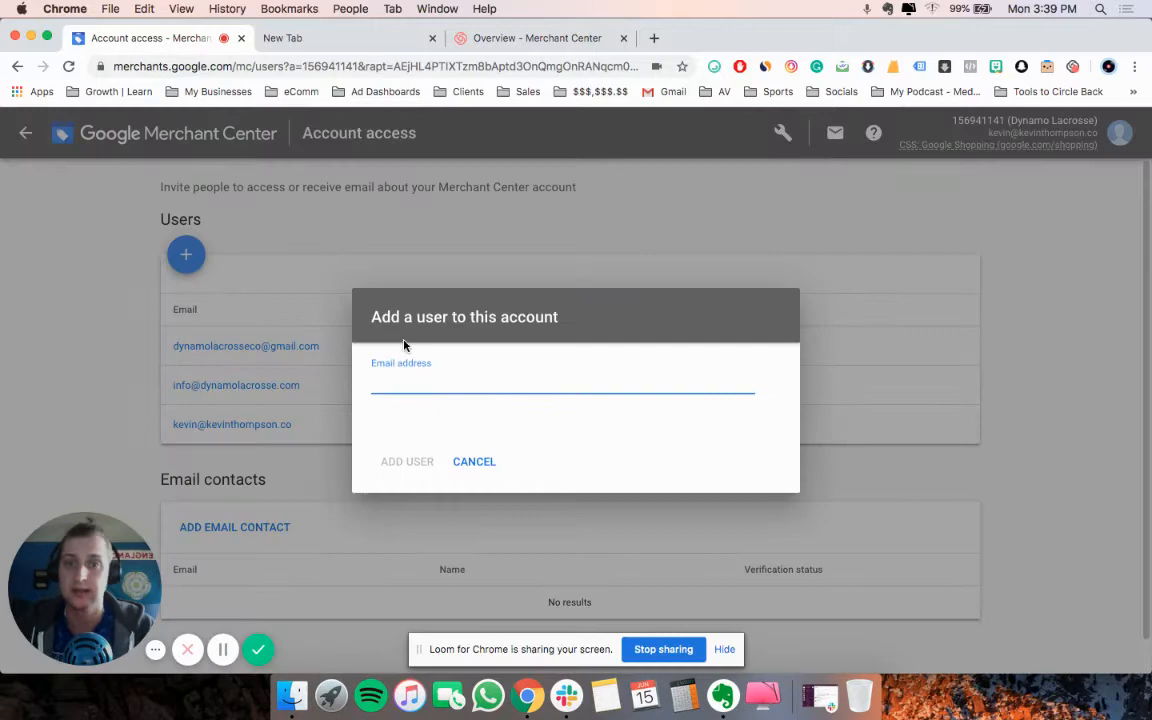
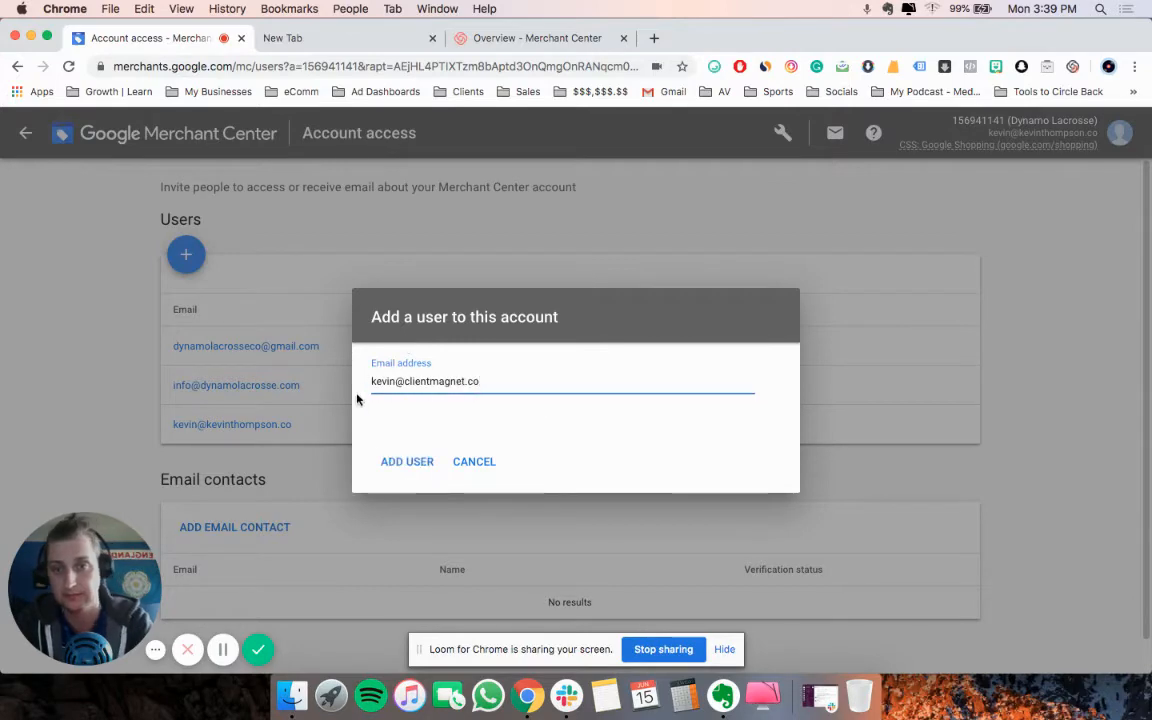
Submit the email and add the user with Standard access kept checked
{"action": "left_click", "coordinate": [406, 461]}
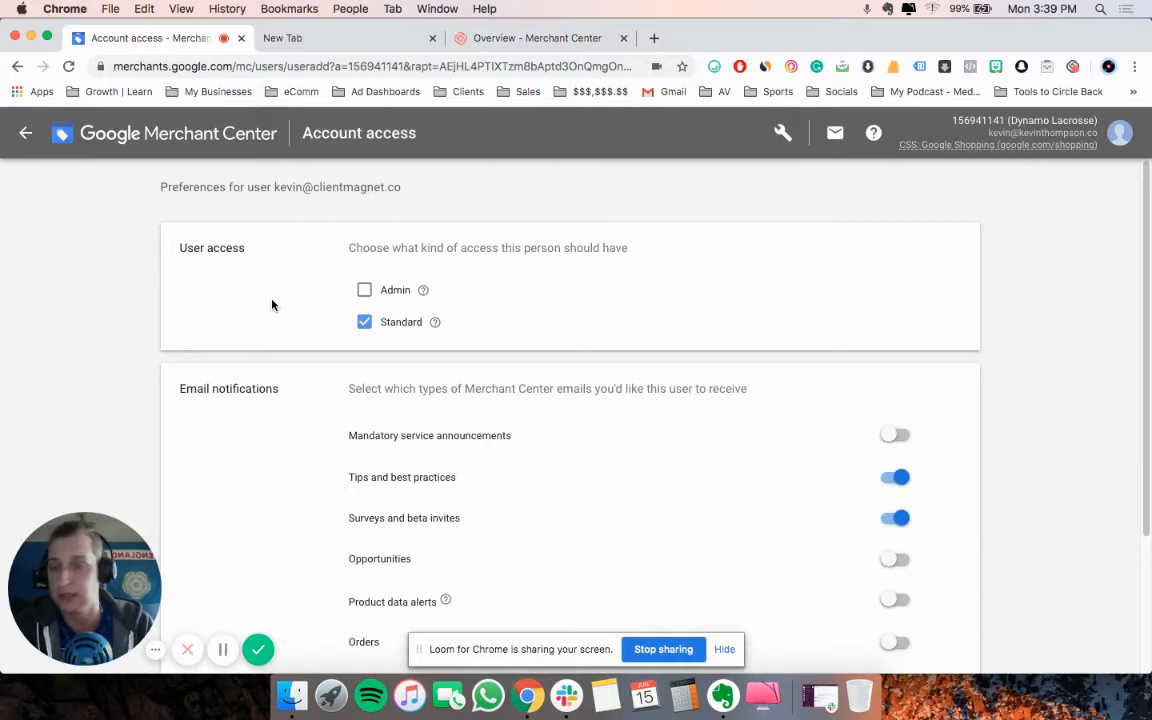
{"action": "mouse_move", "coordinate": [393, 312]}
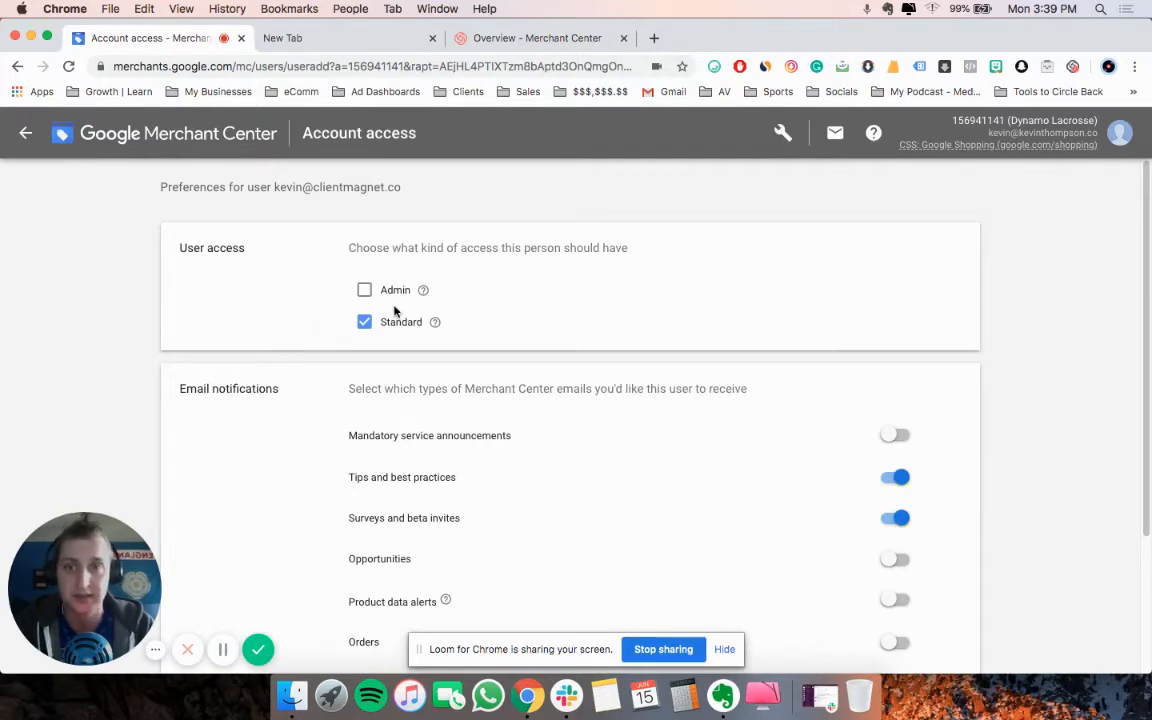
{"action": "mouse_move", "coordinate": [423, 290]}
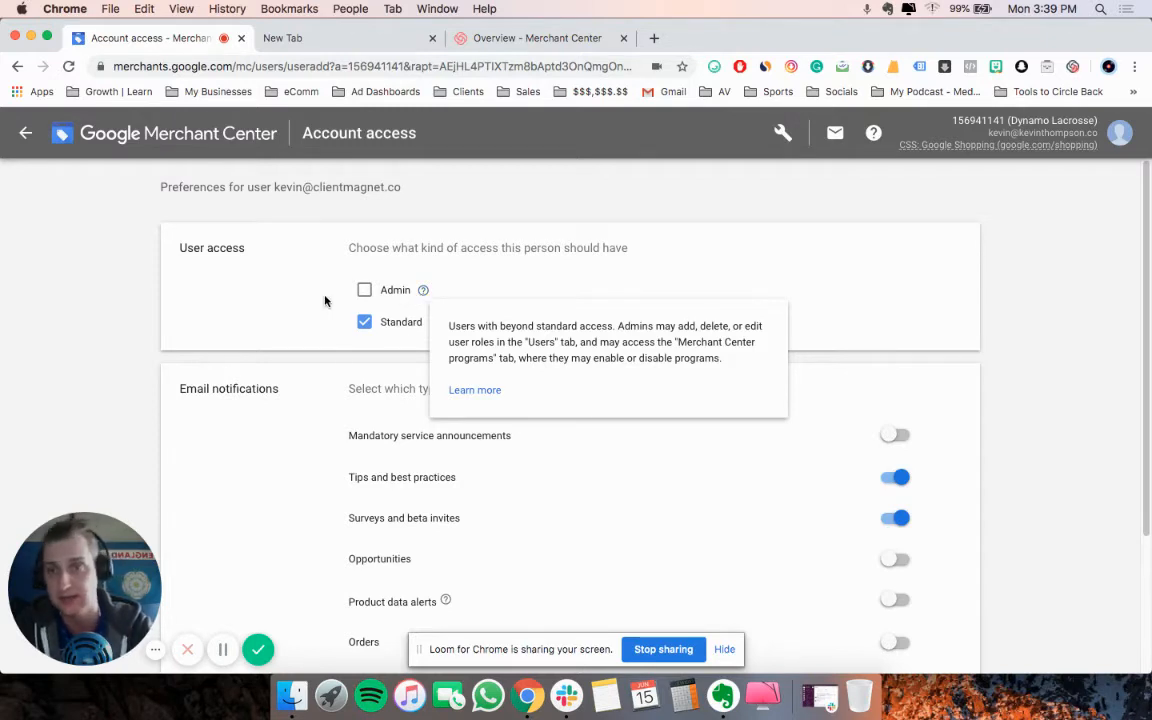
{"action": "mouse_move", "coordinate": [378, 343]}
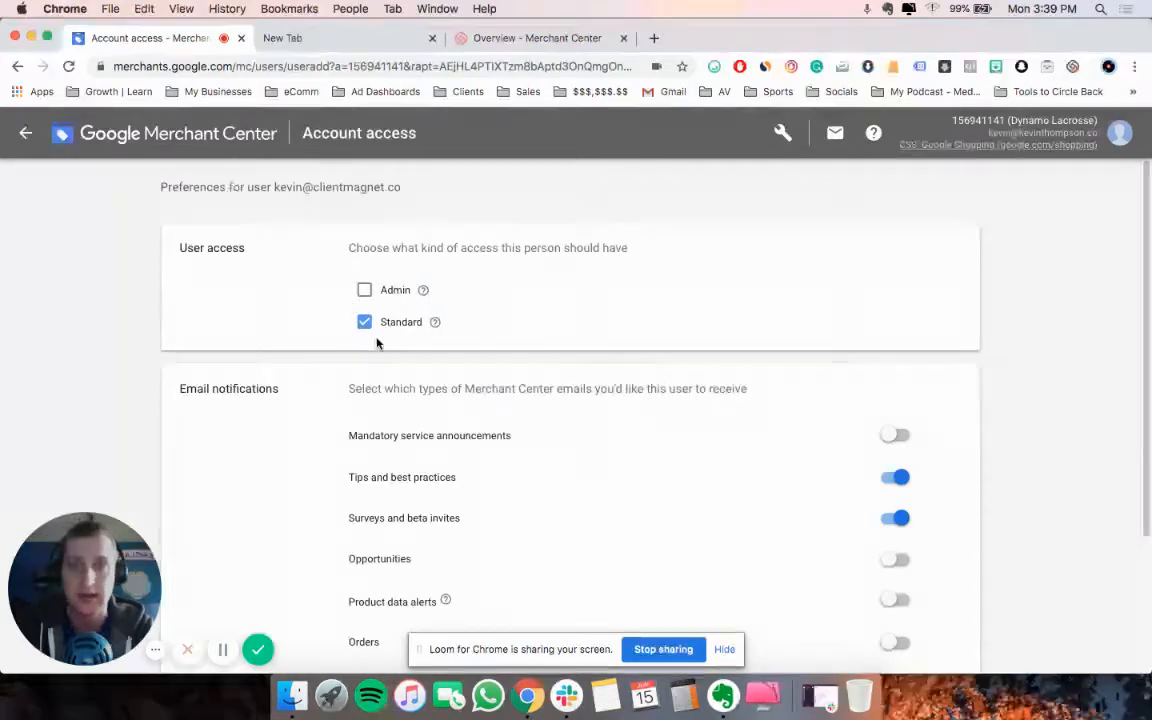
{"action": "mouse_move", "coordinate": [532, 280]}
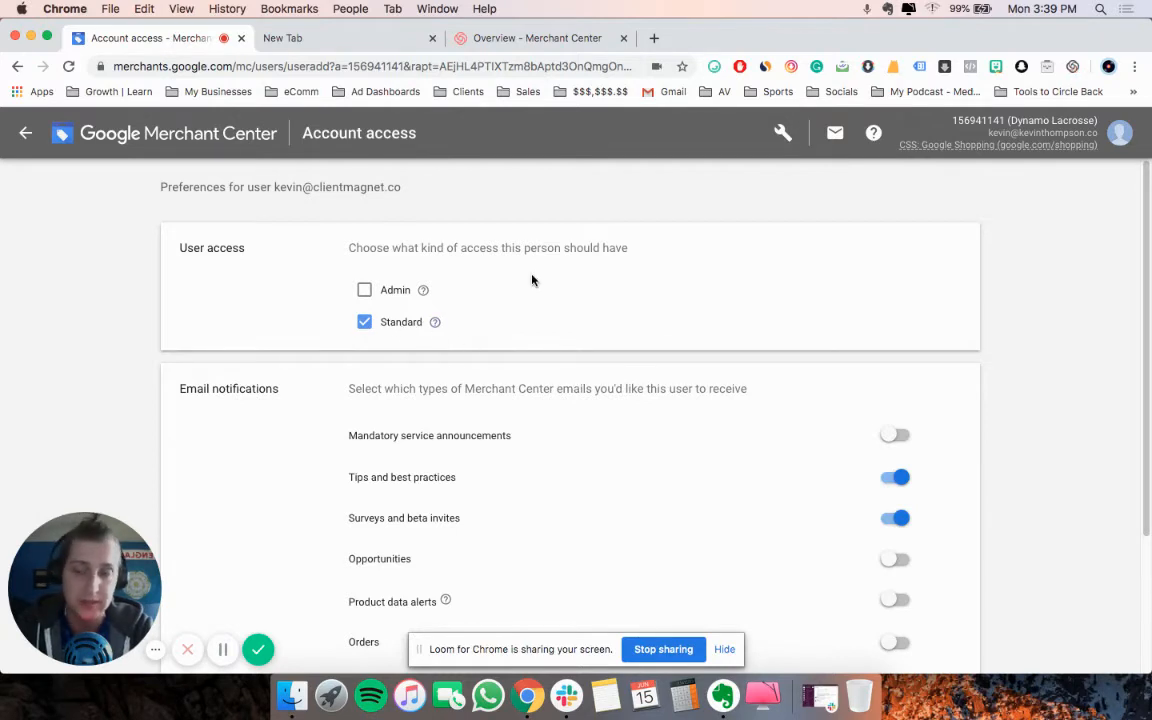
{"action": "scroll", "scroll_direction": "down", "scroll_amount": 3}
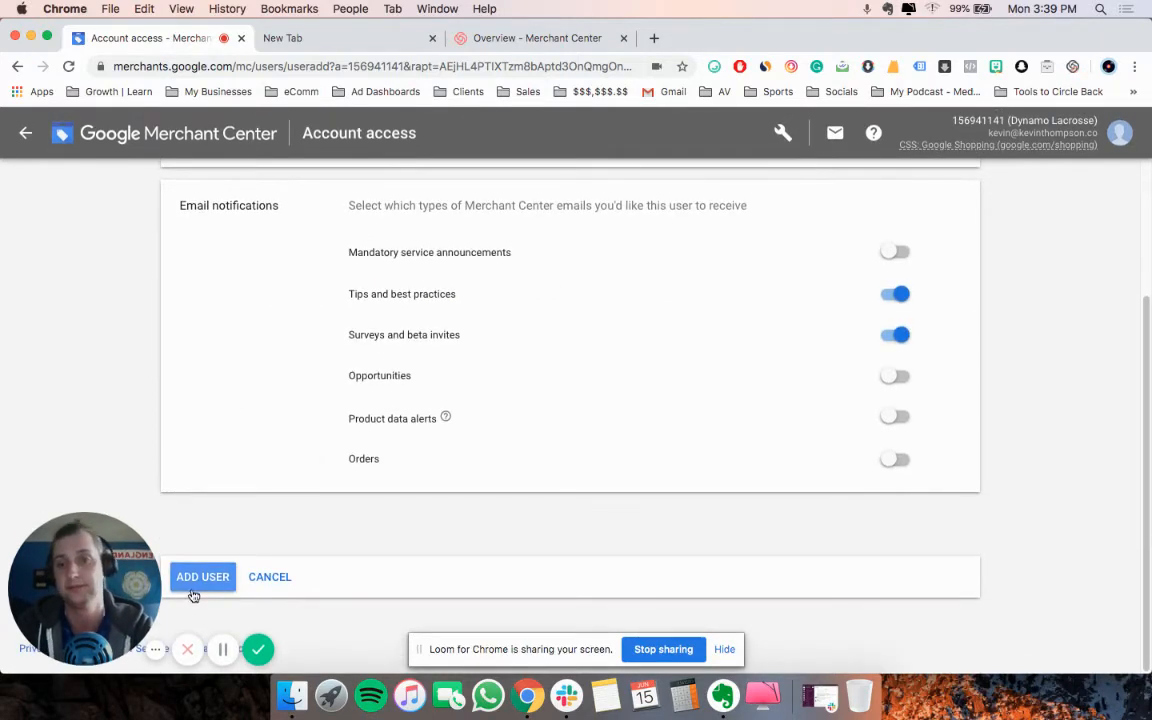
{"action": "left_click", "coordinate": [202, 576]}
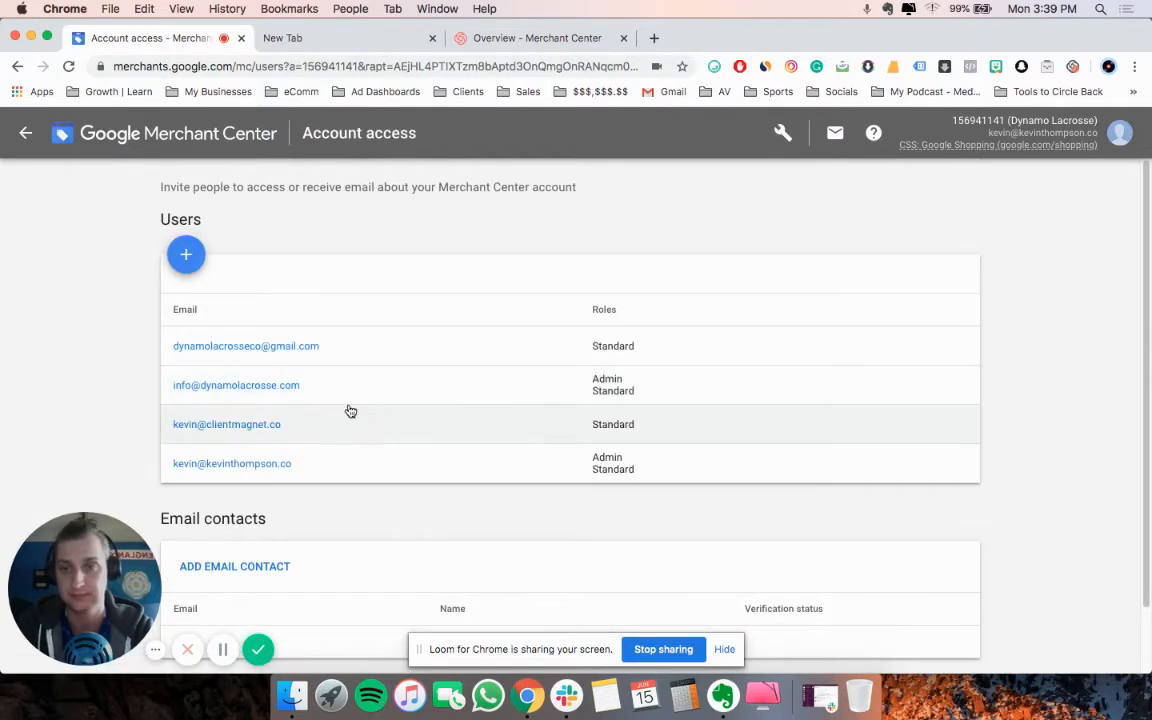
Review an admin user's preferences, untick Admin, and go back to Overview without saving
{"action": "scroll", "scroll_direction": "down", "scroll_amount": 3}
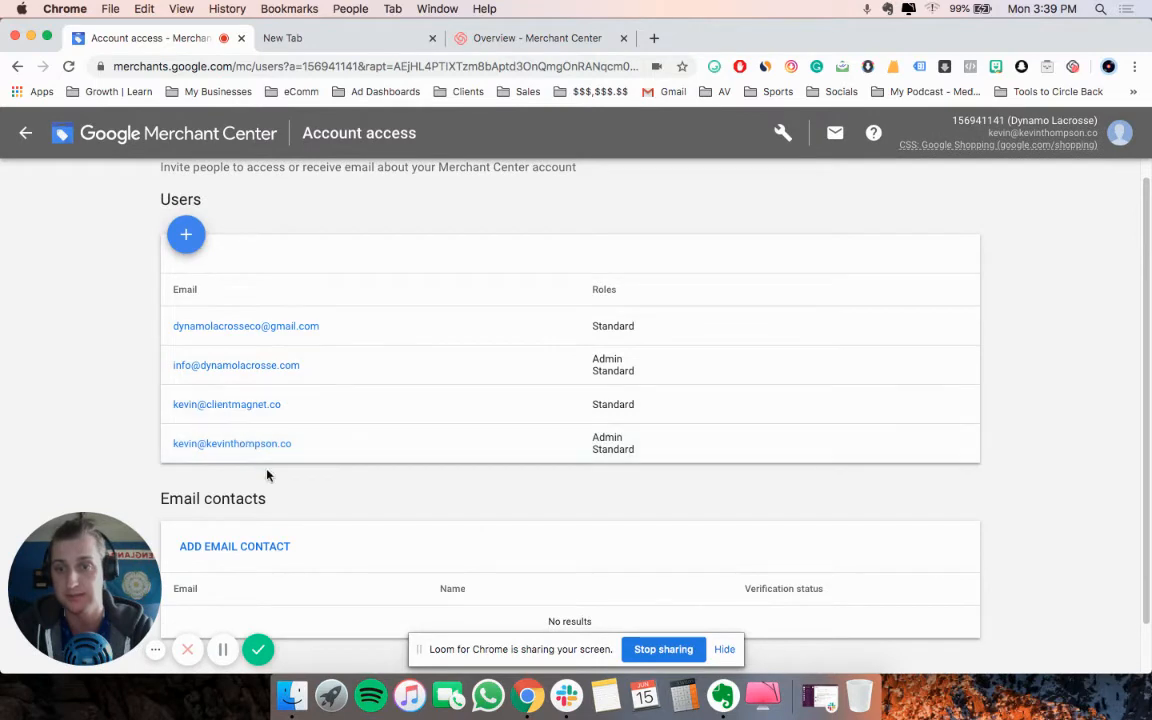
{"action": "left_click", "coordinate": [231, 443]}
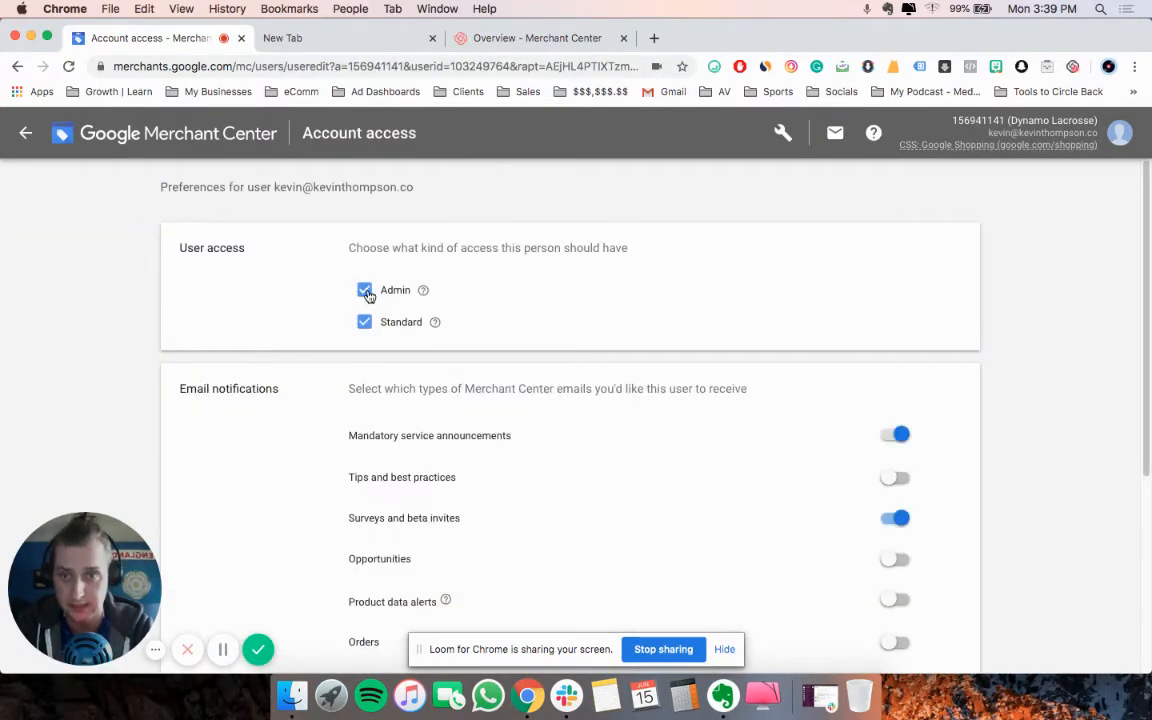
{"action": "left_click", "coordinate": [364, 289]}
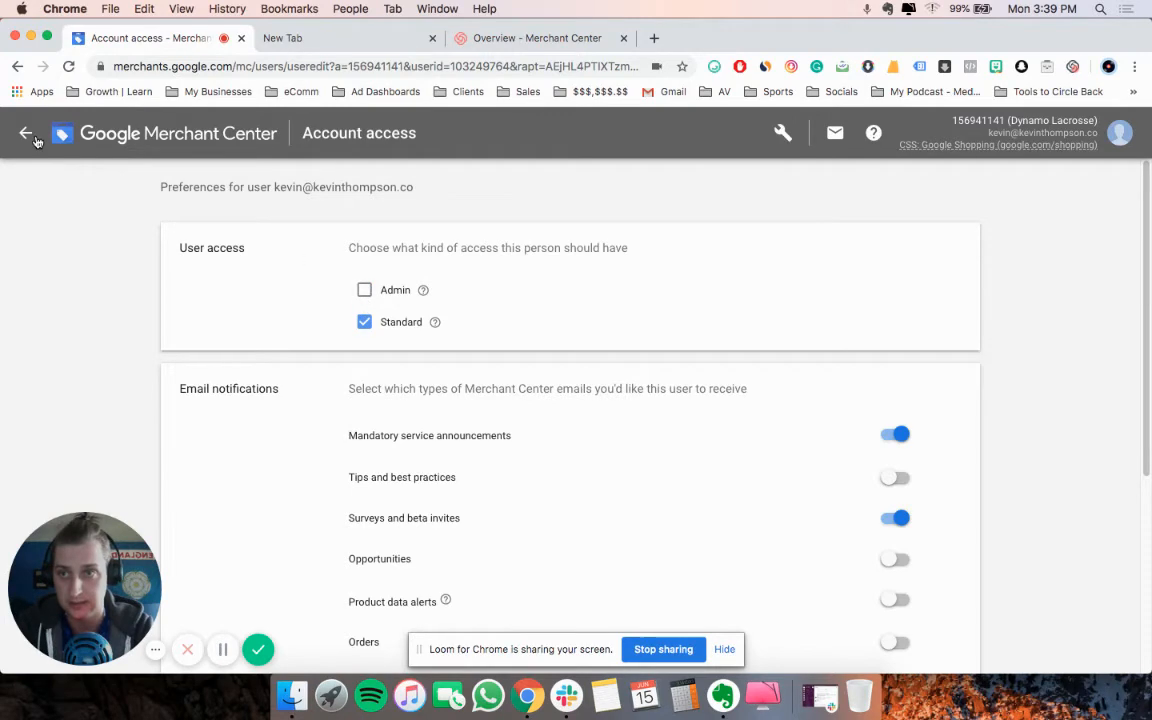
{"action": "left_click", "coordinate": [25, 133]}
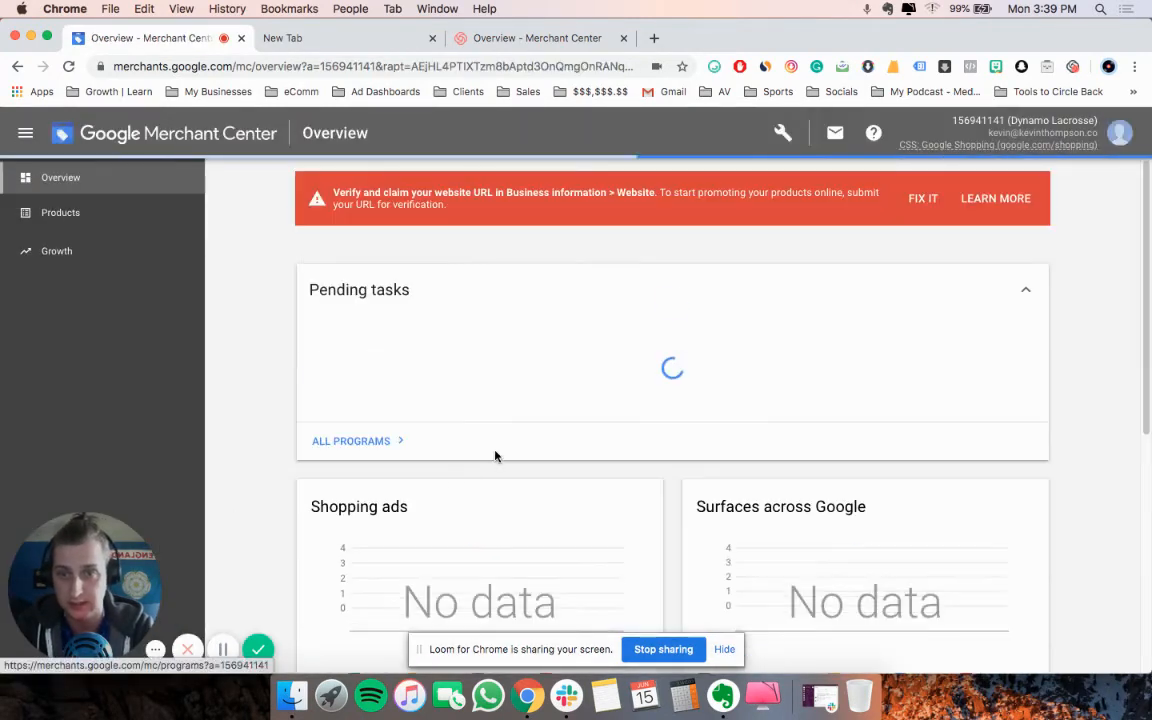
Reopen Settings > Account access through the wrench menu
{"action": "left_click", "coordinate": [783, 132]}
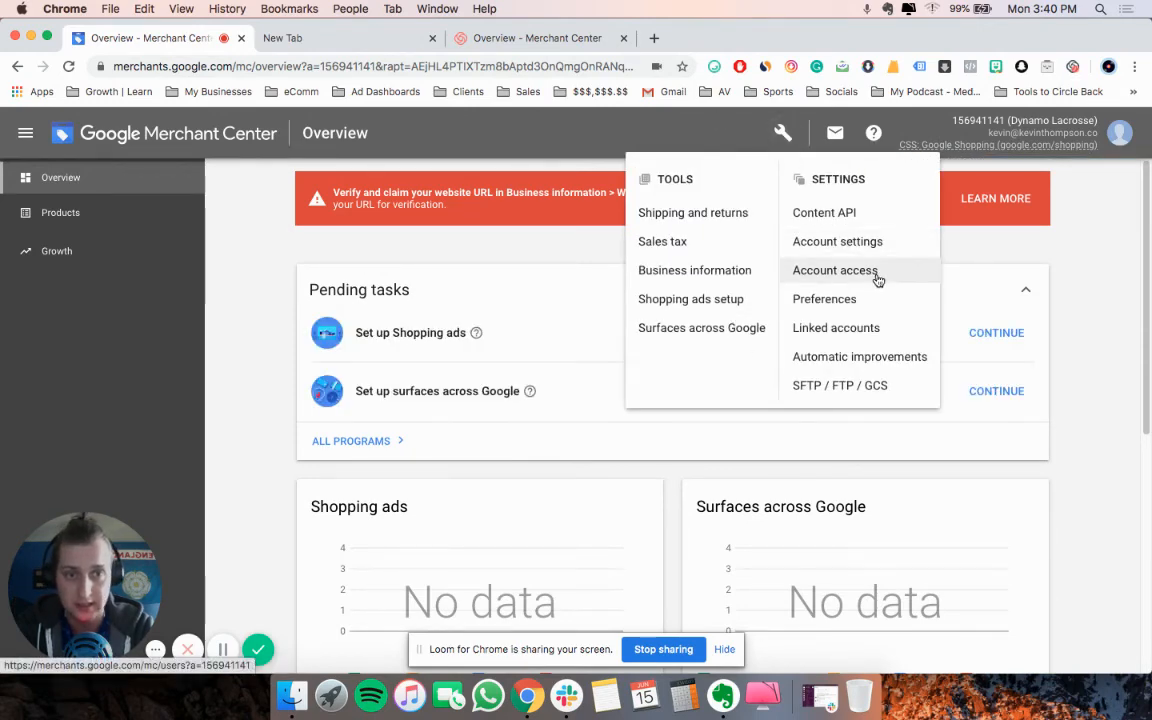
{"action": "left_click", "coordinate": [834, 270]}
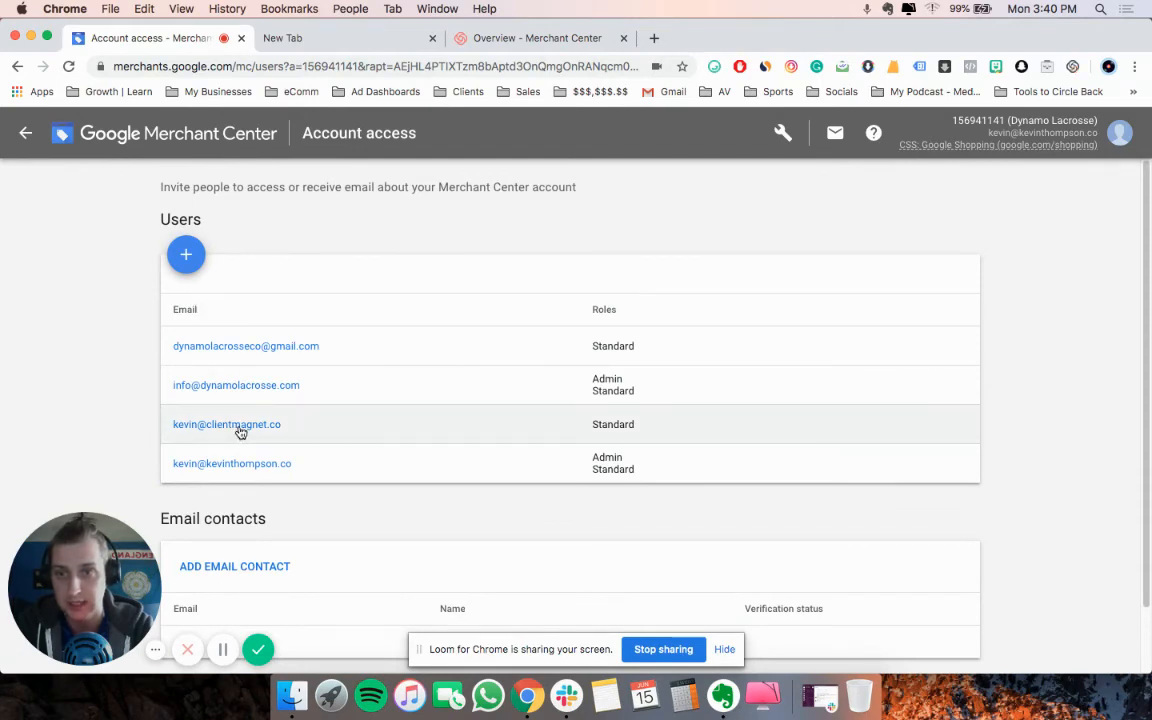
Open the newly added user's preferences, remove the user, and confirm with YES
{"action": "left_click", "coordinate": [226, 424]}
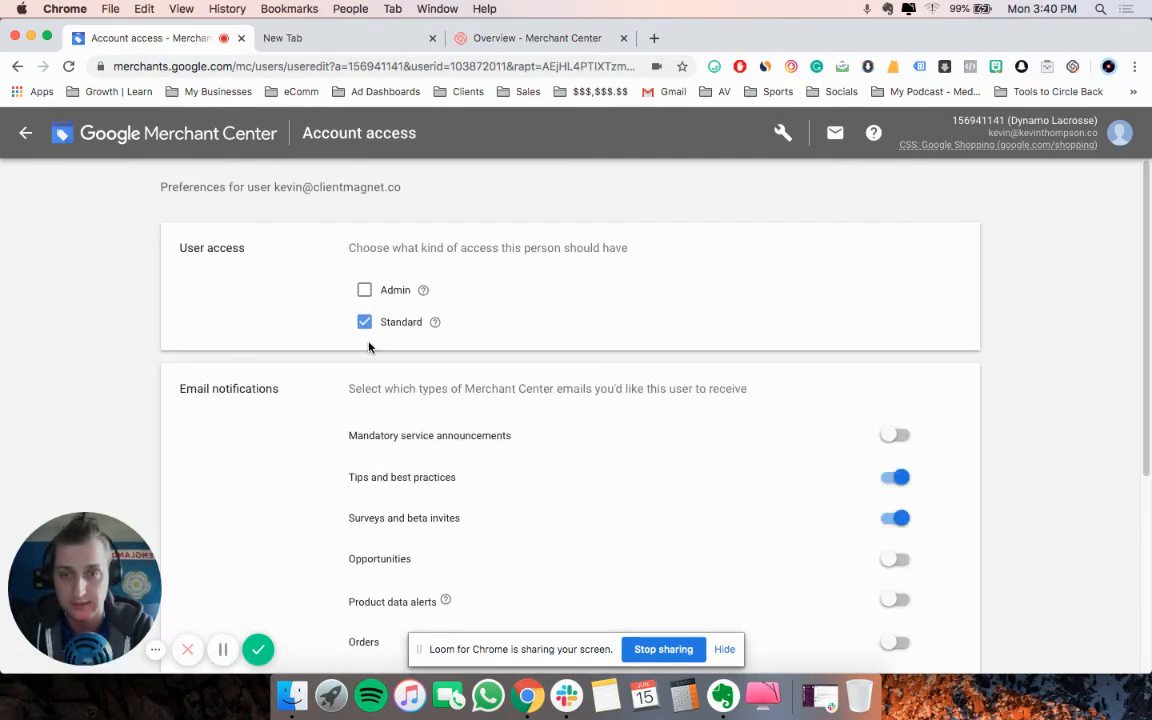
{"action": "scroll", "scroll_direction": "down", "scroll_amount": 3}
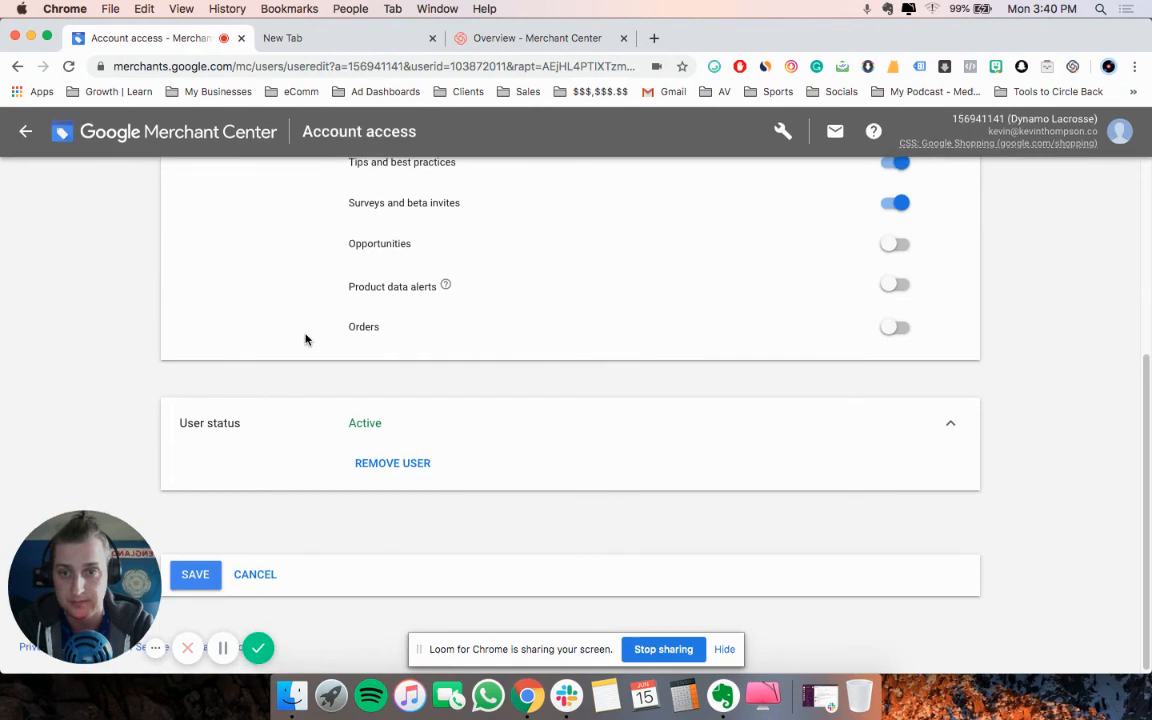
{"action": "left_click", "coordinate": [392, 462]}
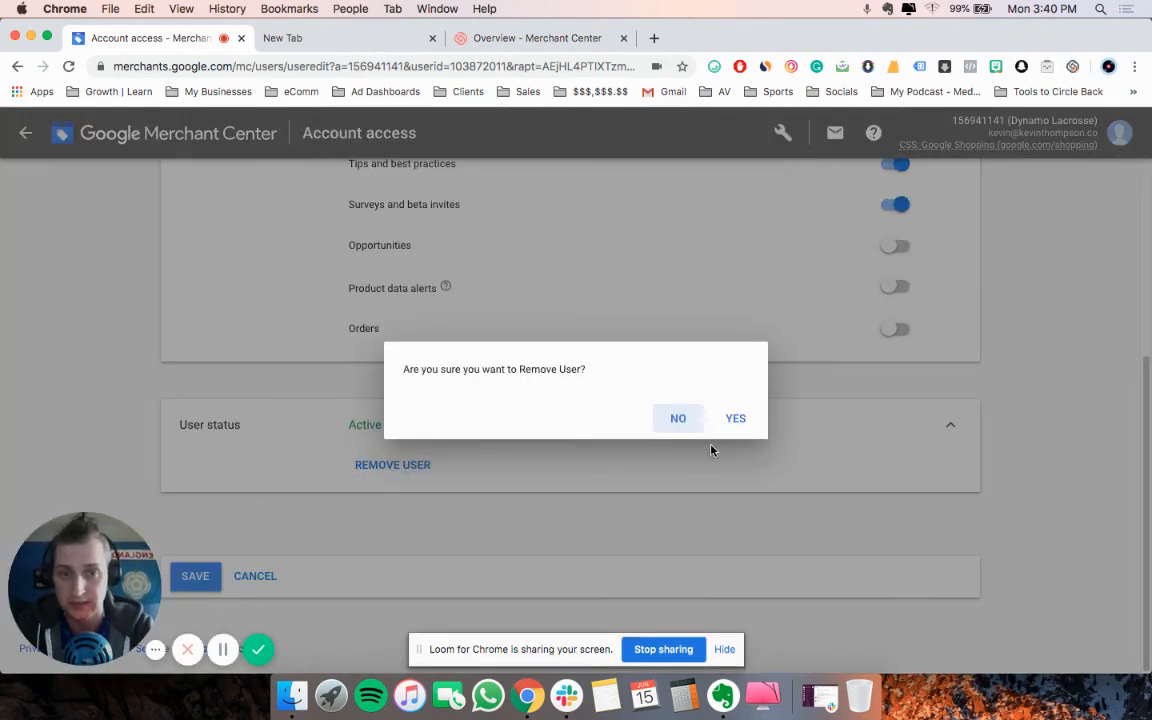
{"action": "left_click", "coordinate": [735, 418]}
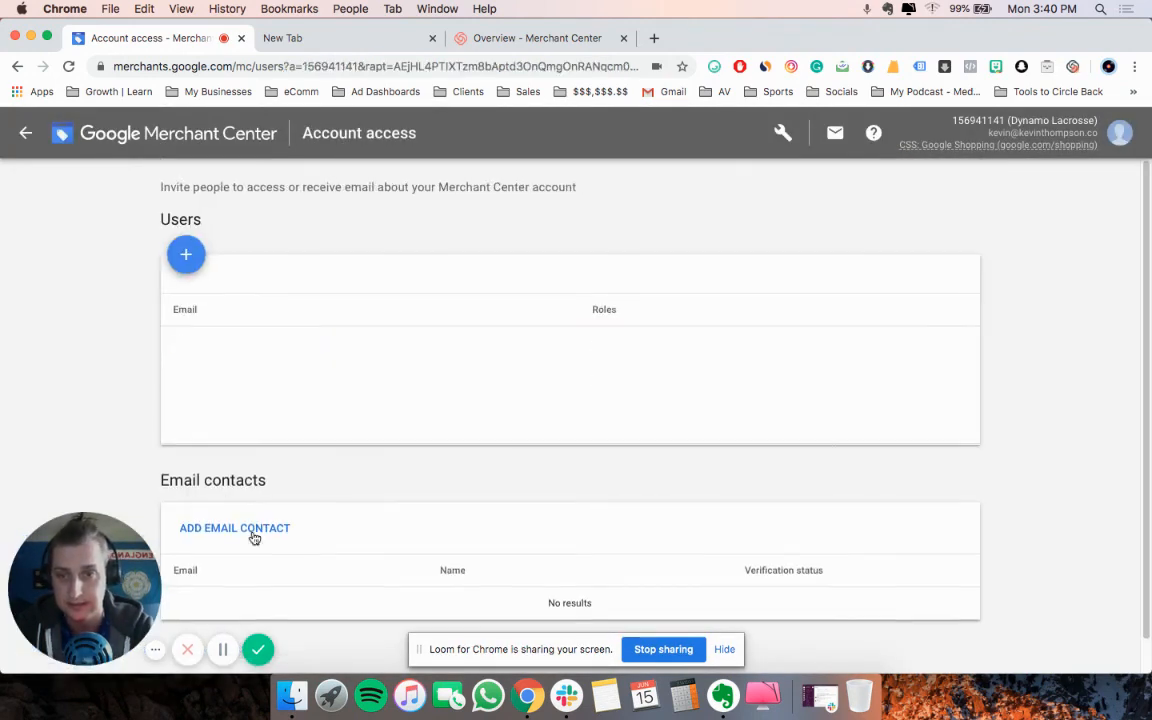